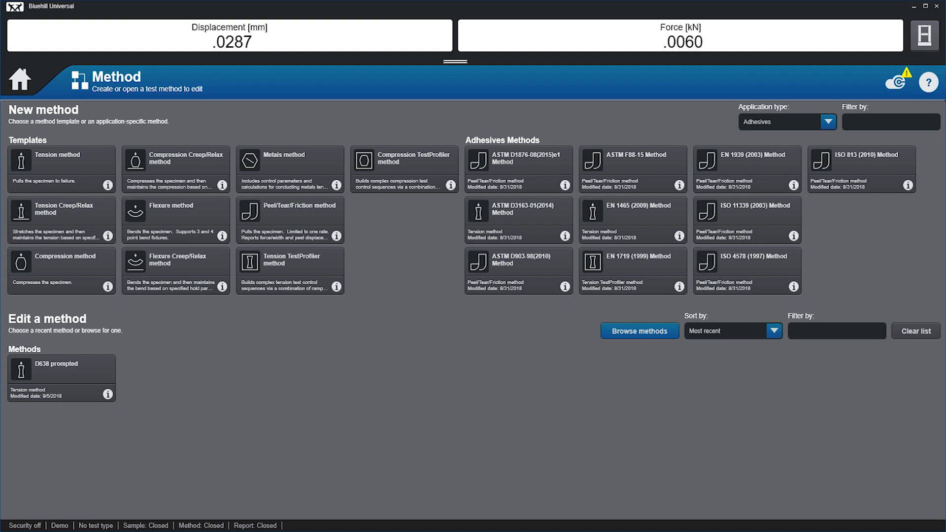
Preview the Tension template, then switch to Biomedical and open the ASTM F2516-14 brief PDF
click(108, 185)
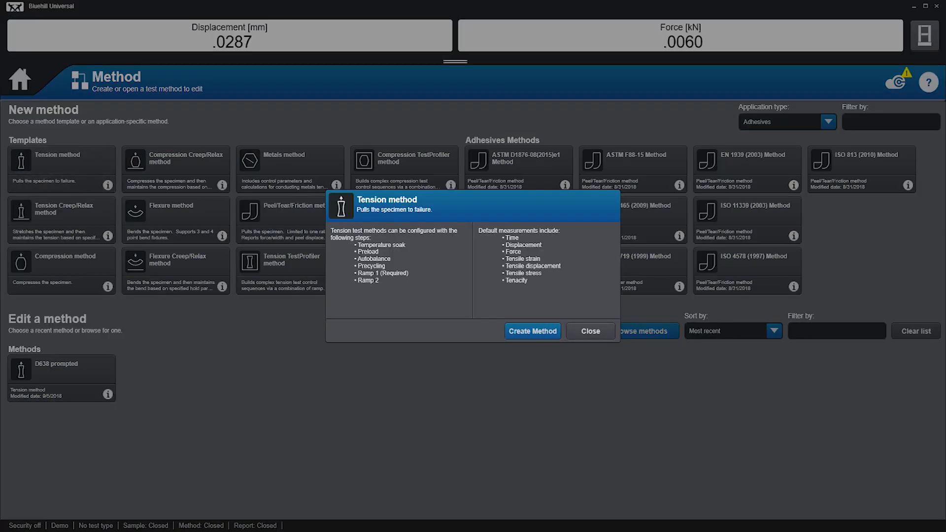
click(590, 330)
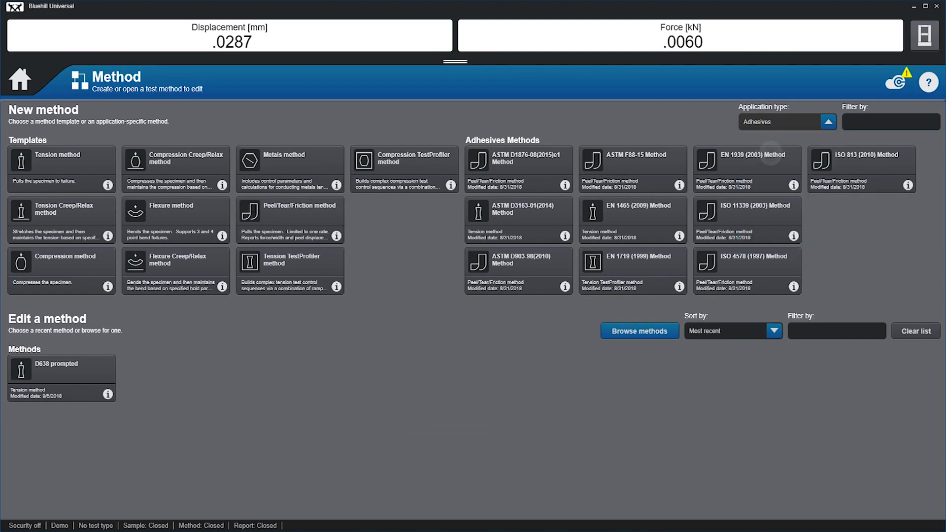
click(780, 121)
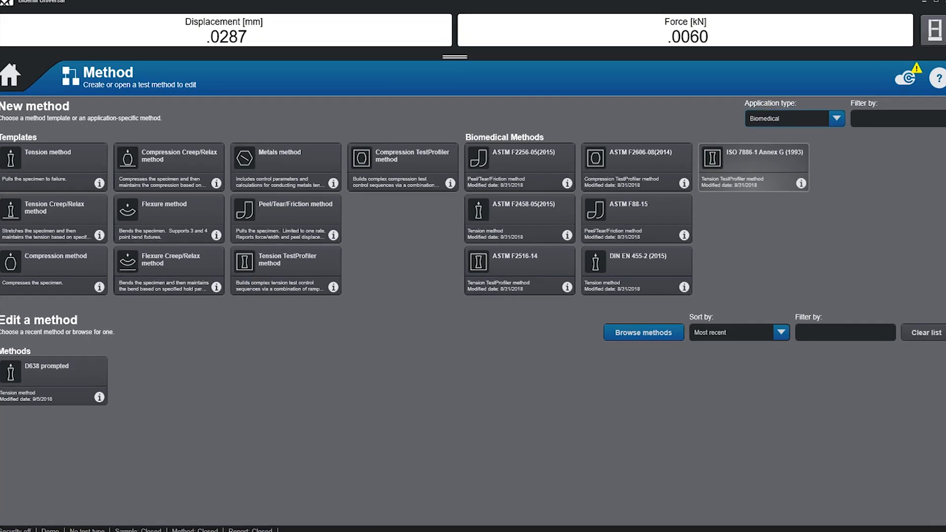
click(518, 261)
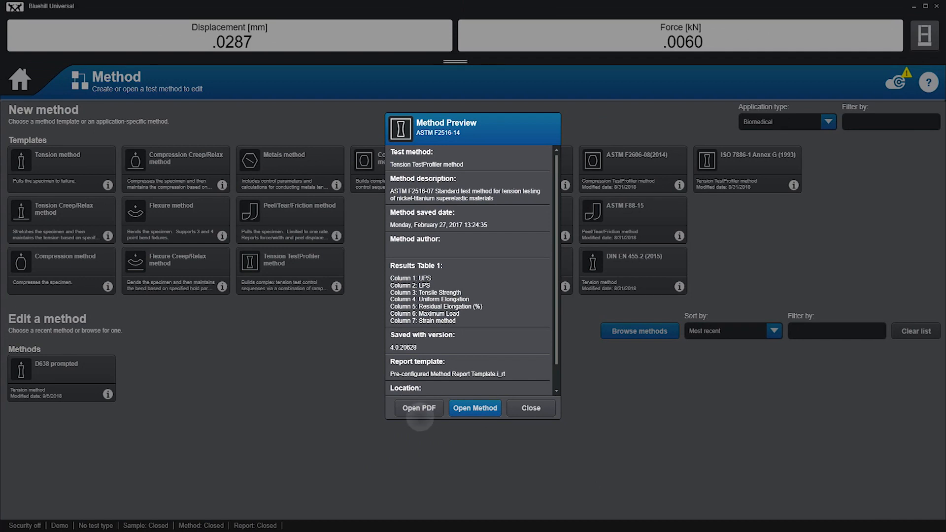
click(418, 408)
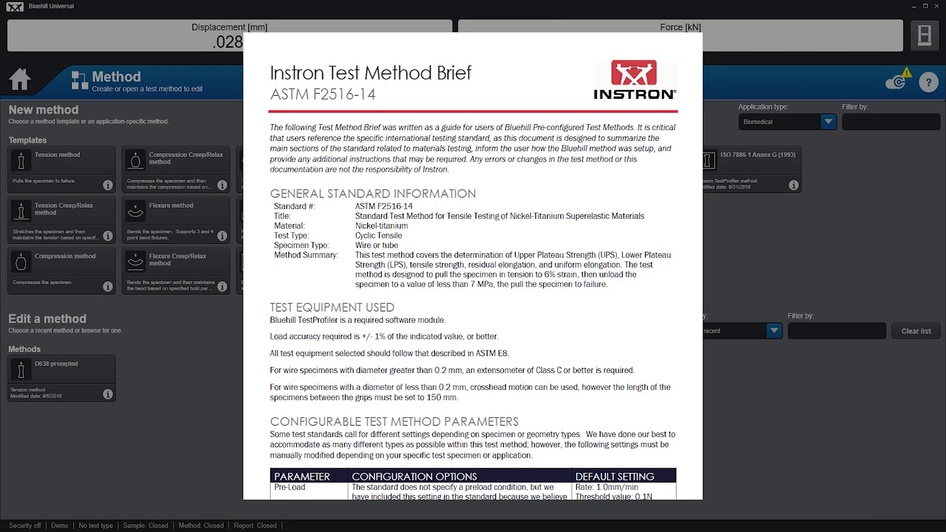
Scroll the brief past General Standard Information and the test parameter tables to the report page
scroll(down, 3)
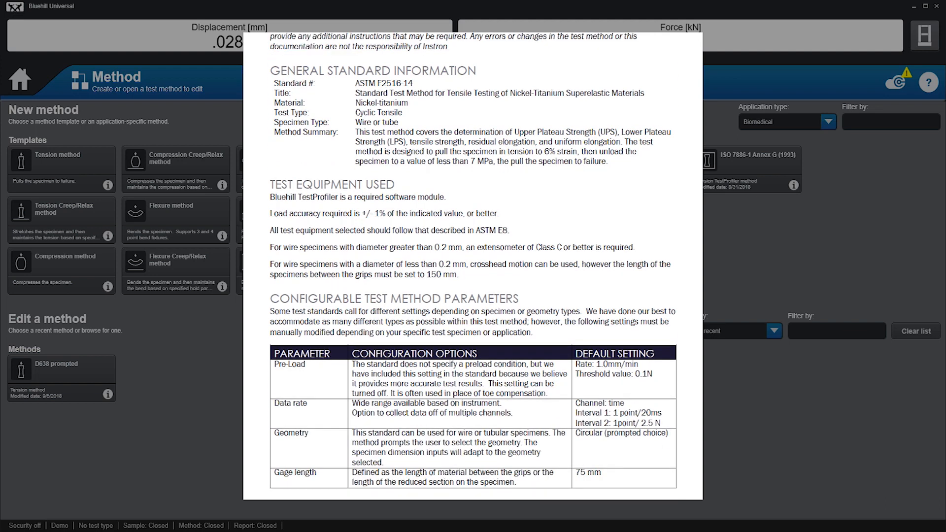
scroll(down, 3)
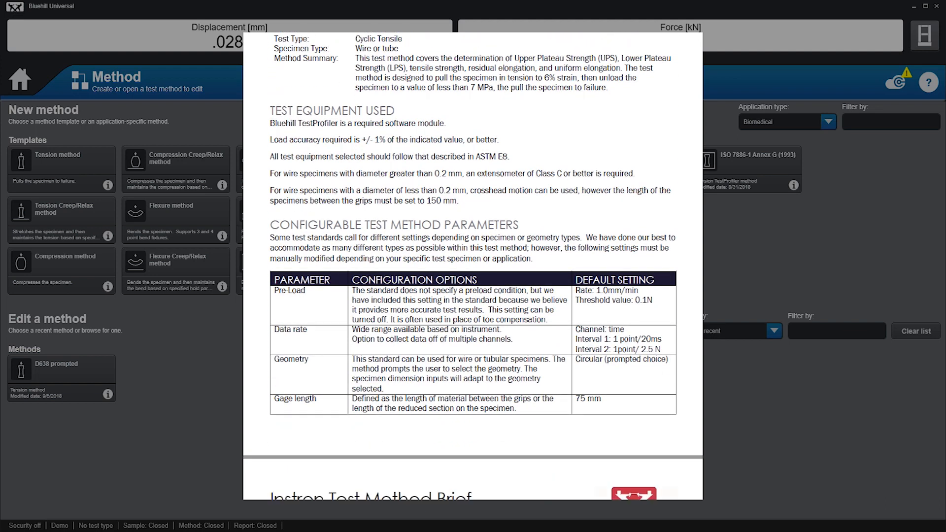
scroll(down, 3)
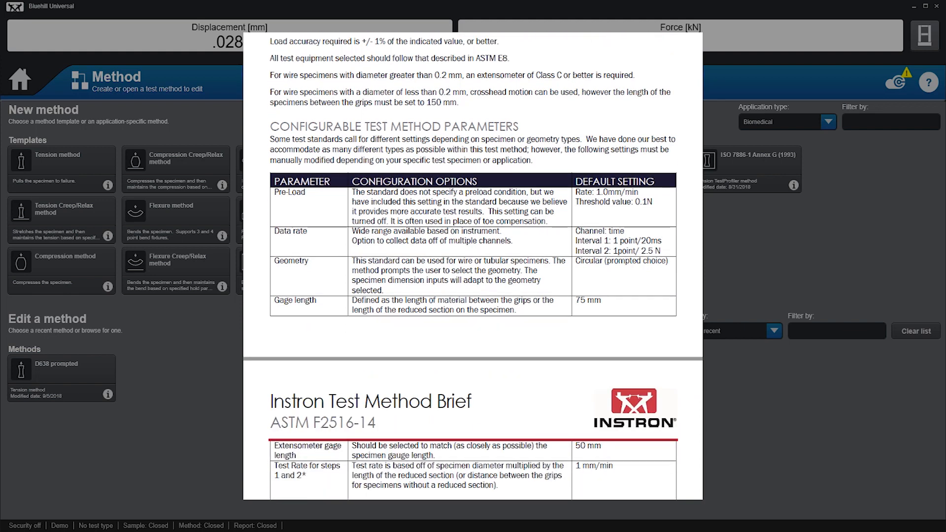
scroll(down, 3)
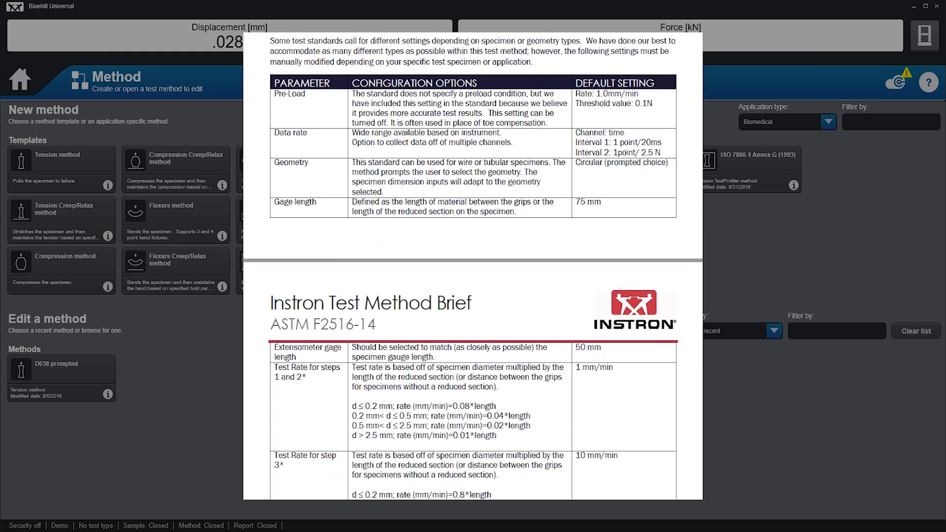
scroll(down, 3)
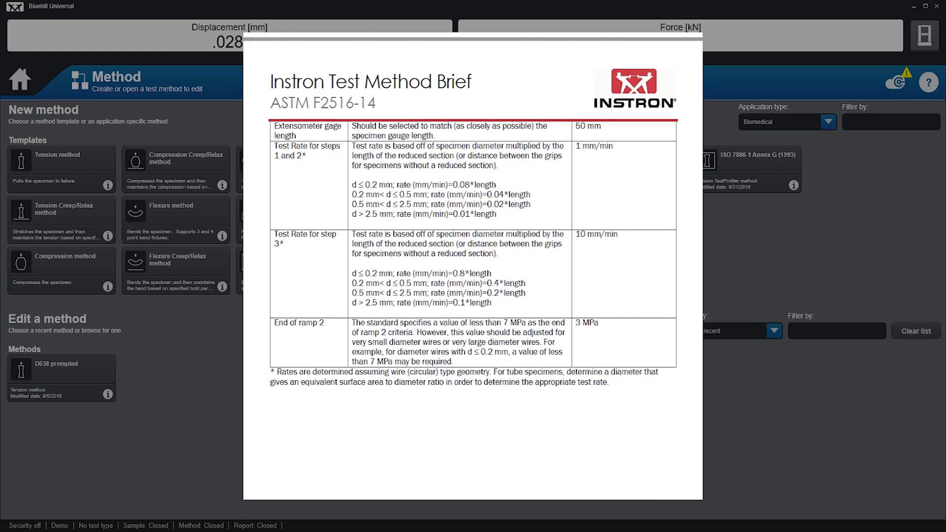
scroll(down, 3)
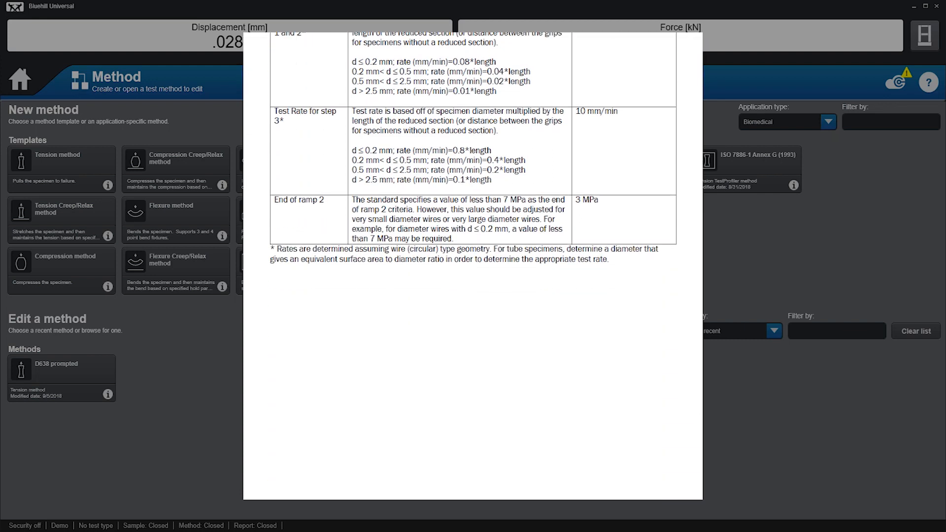
scroll(down, 3)
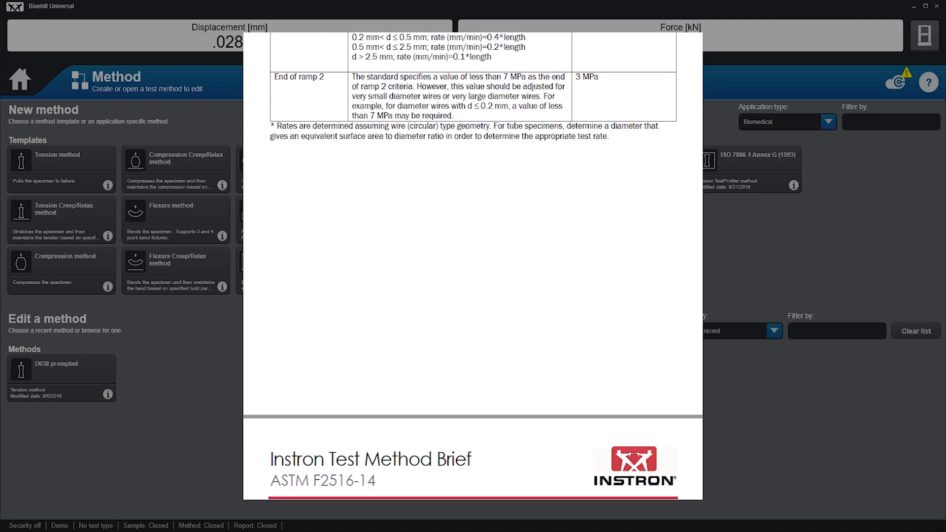
scroll(down, 3)
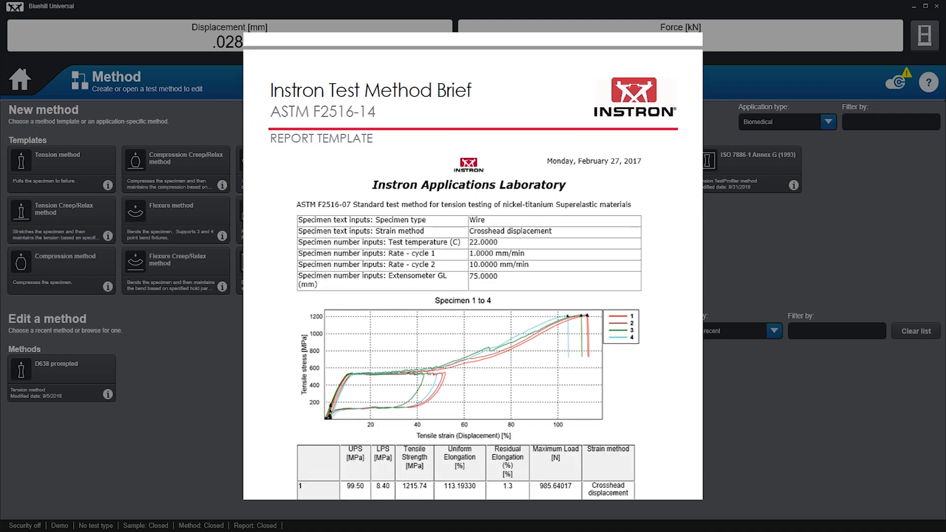
Position the Report Template page to show the specimen results table with mean and standard deviation
scroll(down, 3)
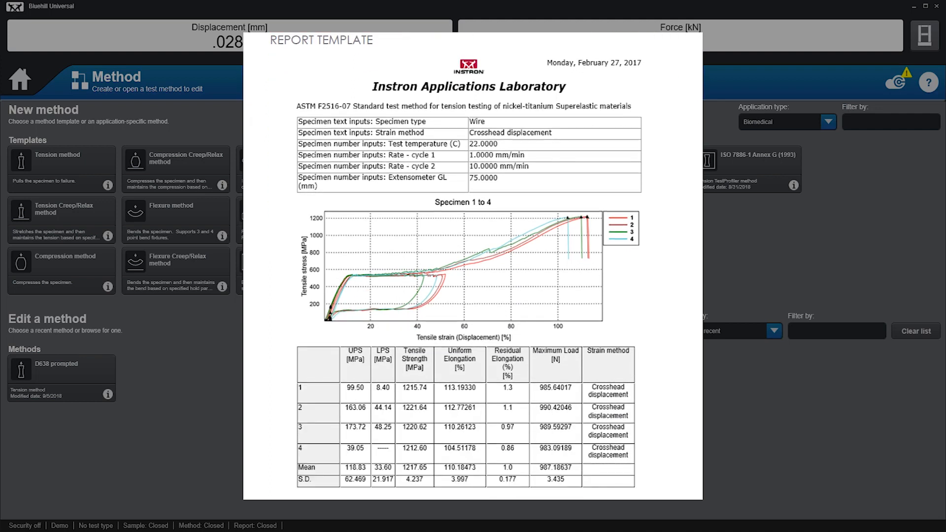
scroll(up, 3)
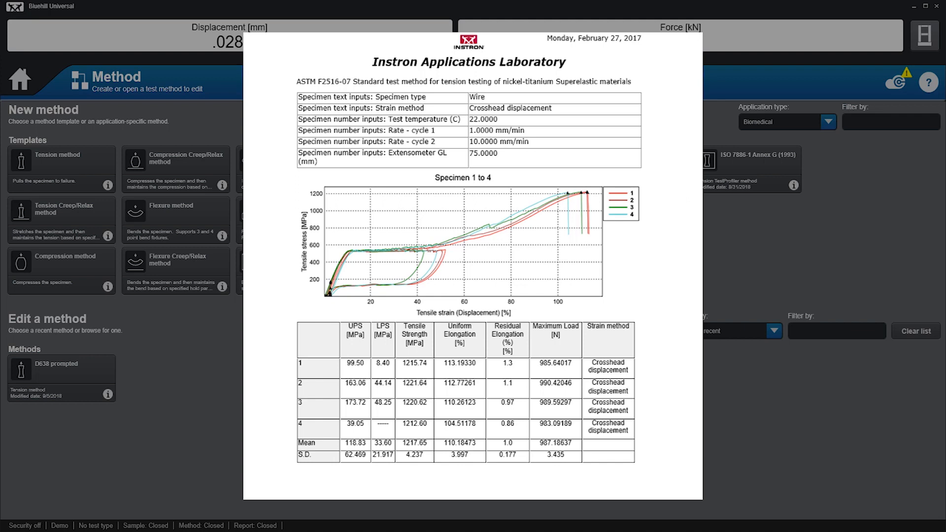